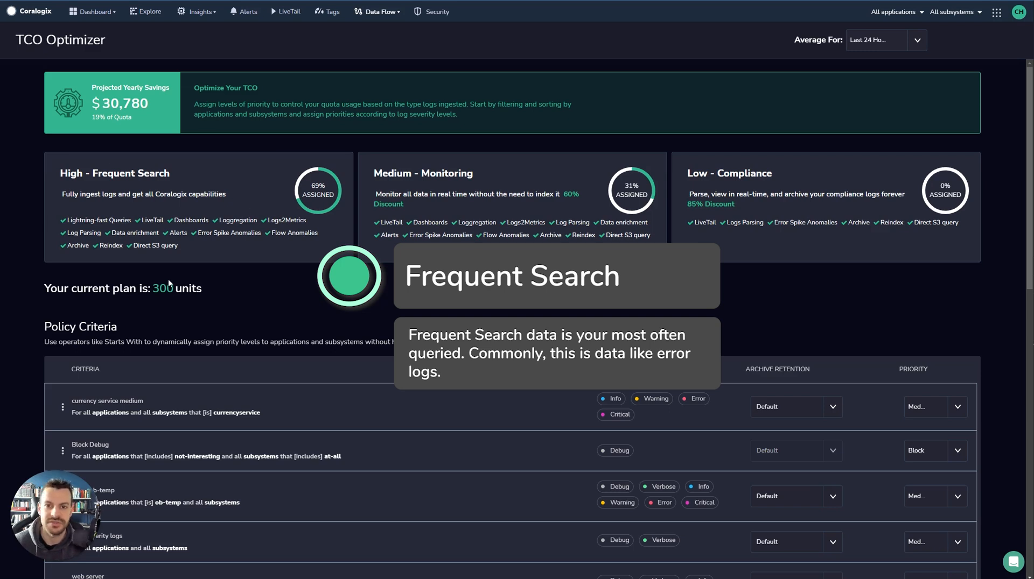
pyautogui.moveTo(207, 287)
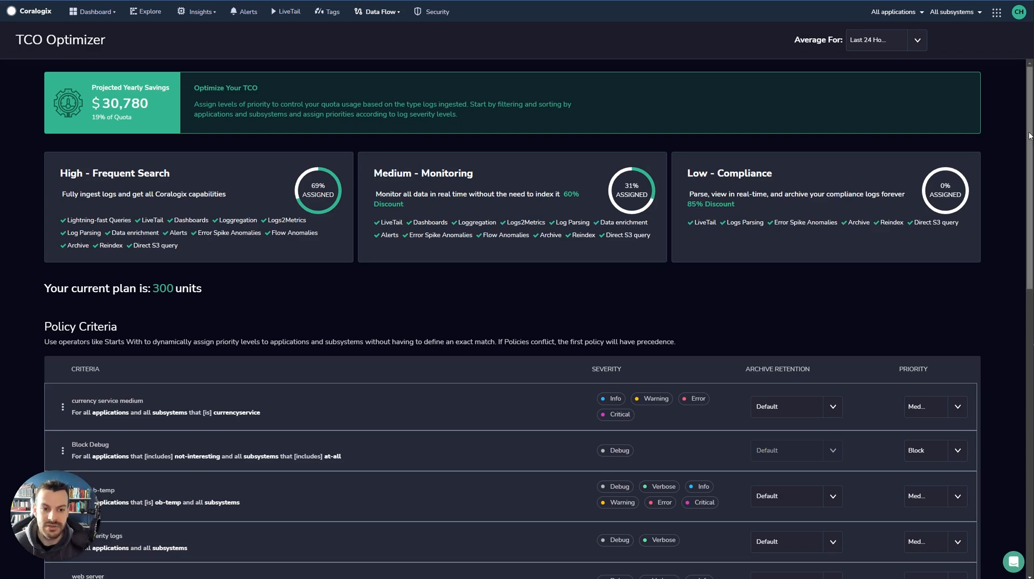
# Step: Add a new TCO Optimizer policy and enter 'my policy' as its Policy Name
pyautogui.scroll(-3)
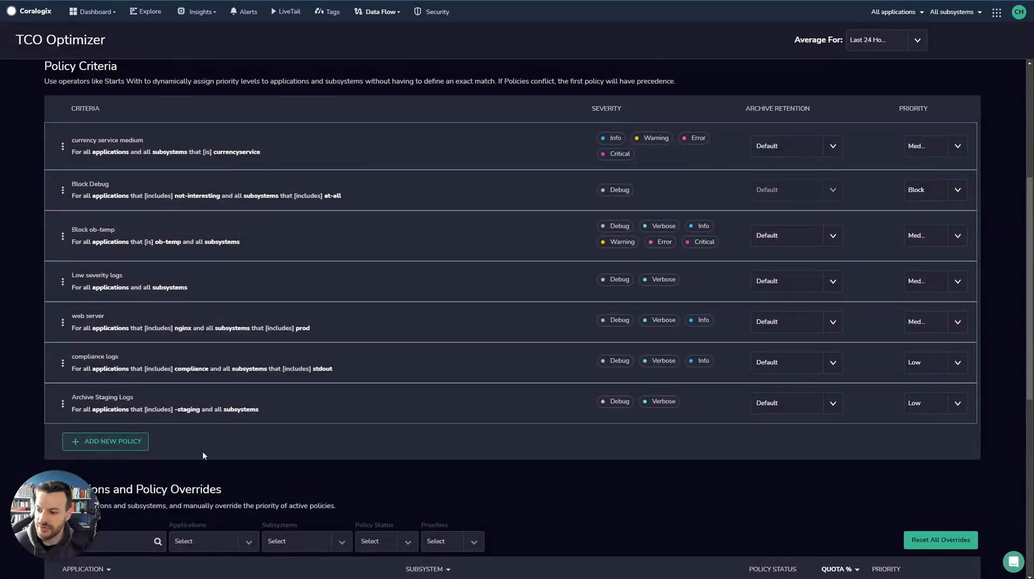
pyautogui.click(105, 442)
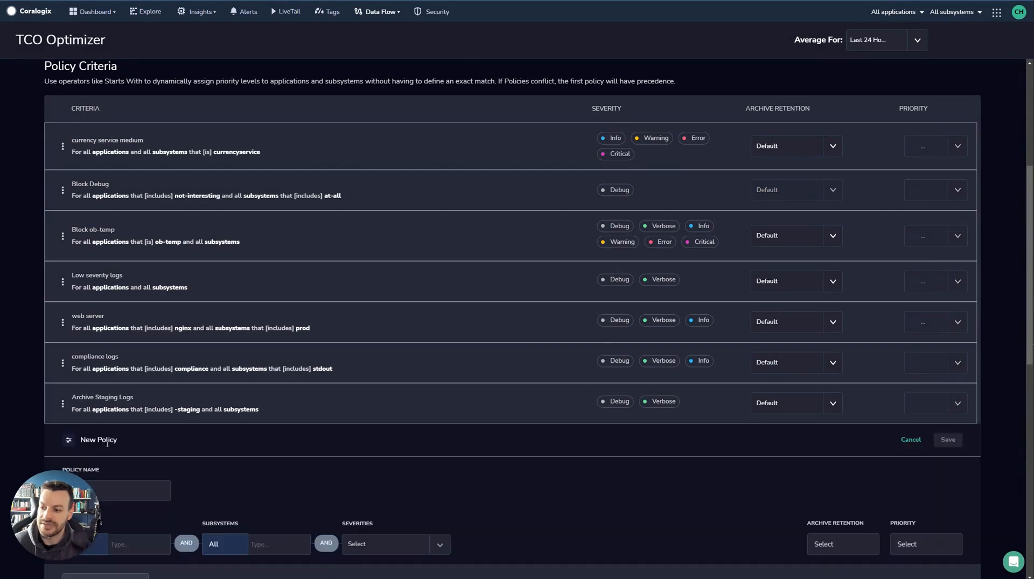
pyautogui.scroll(-3)
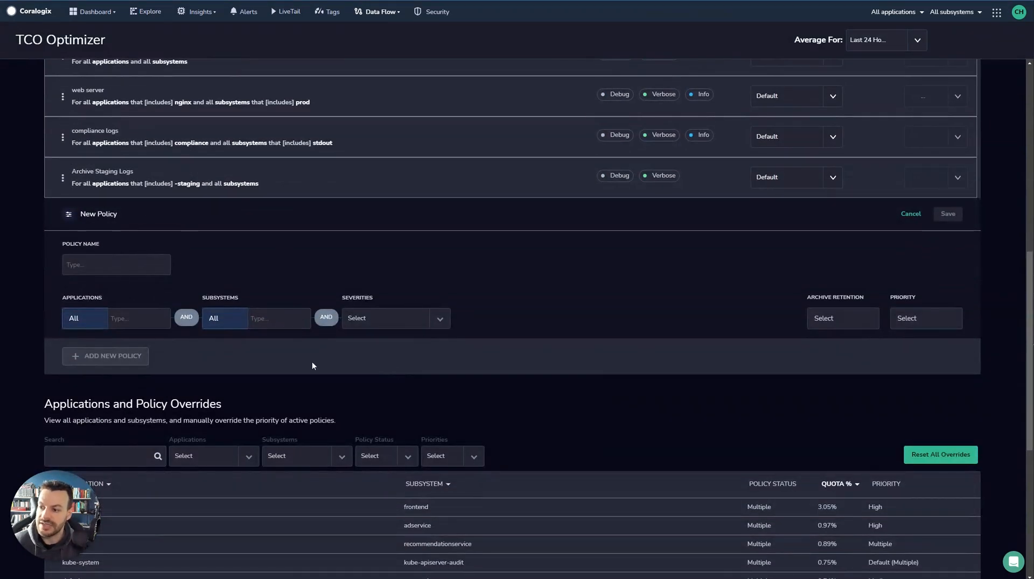
pyautogui.click(115, 264)
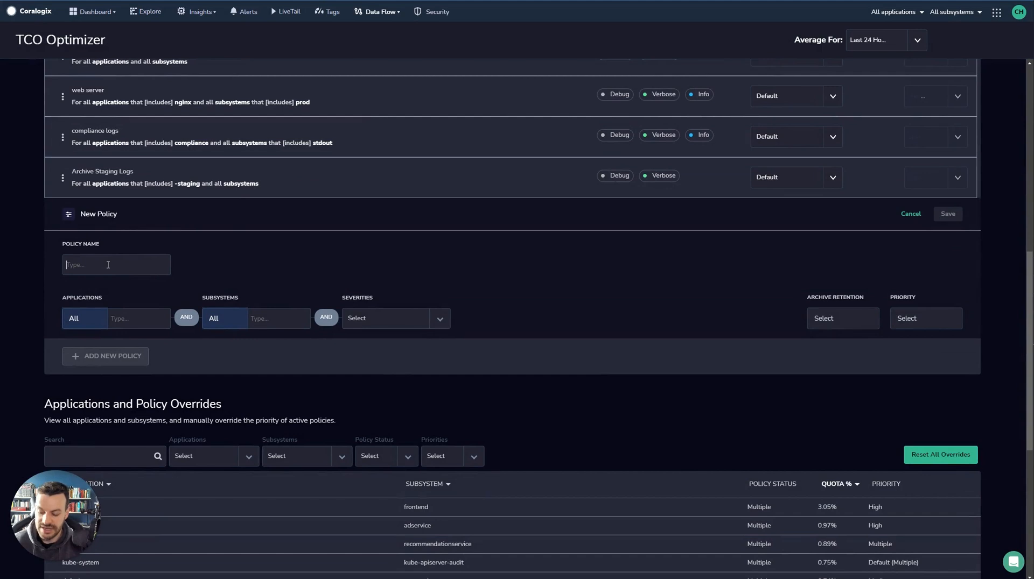
pyautogui.write('my poli')
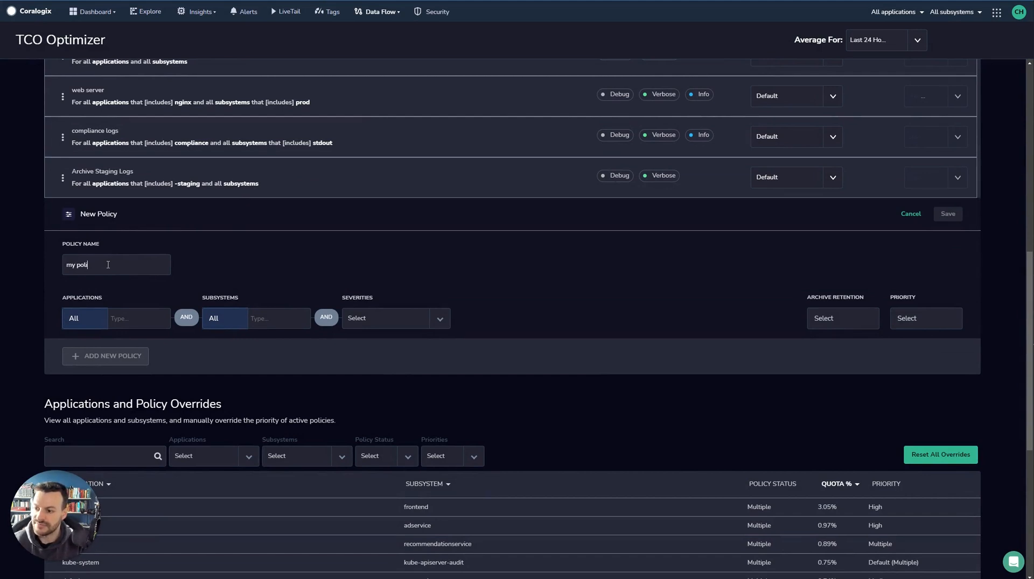
pyautogui.write('cy')
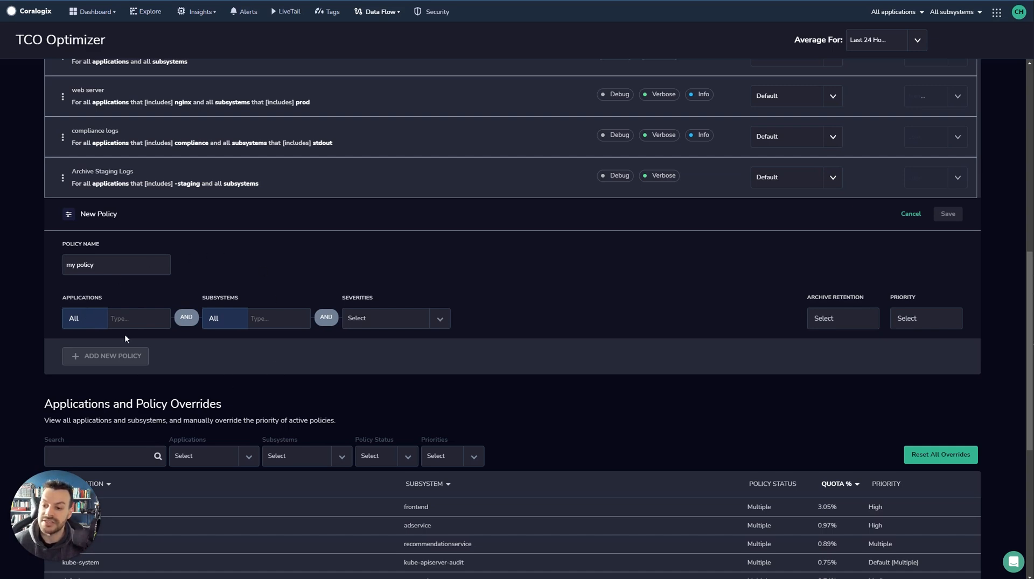
# Step: Check the Severities, Applications and Subsystems operators (Is, All), leave them at All, and reach Applications and Policy Overrides
pyautogui.click(394, 319)
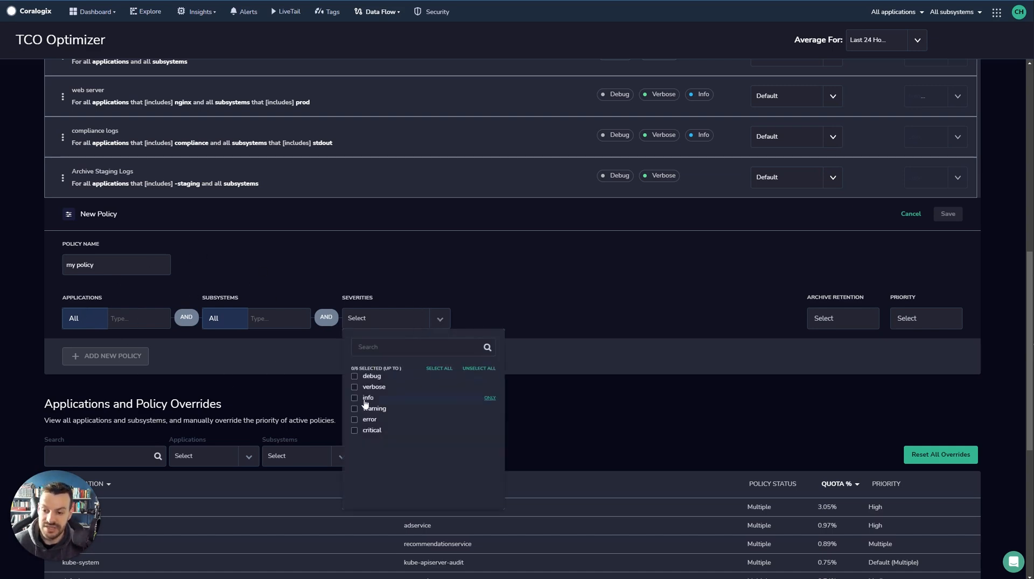
pyautogui.click(84, 318)
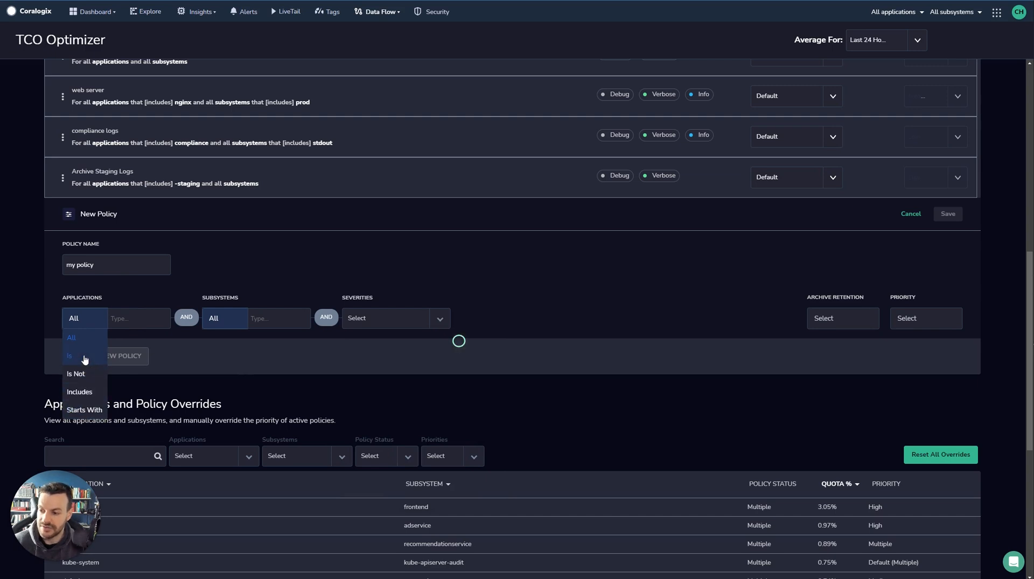
pyautogui.click(69, 356)
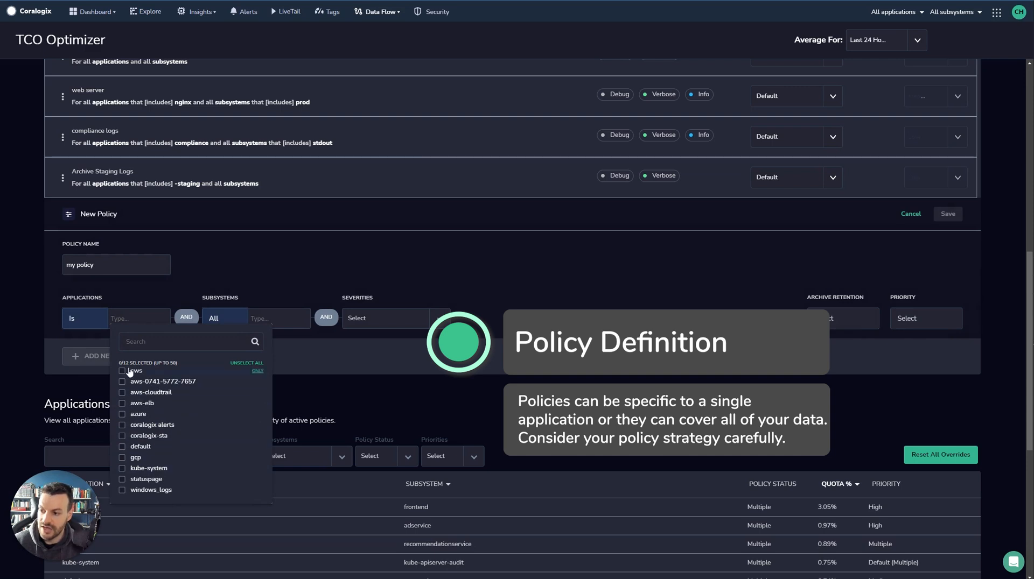
pyautogui.click(213, 318)
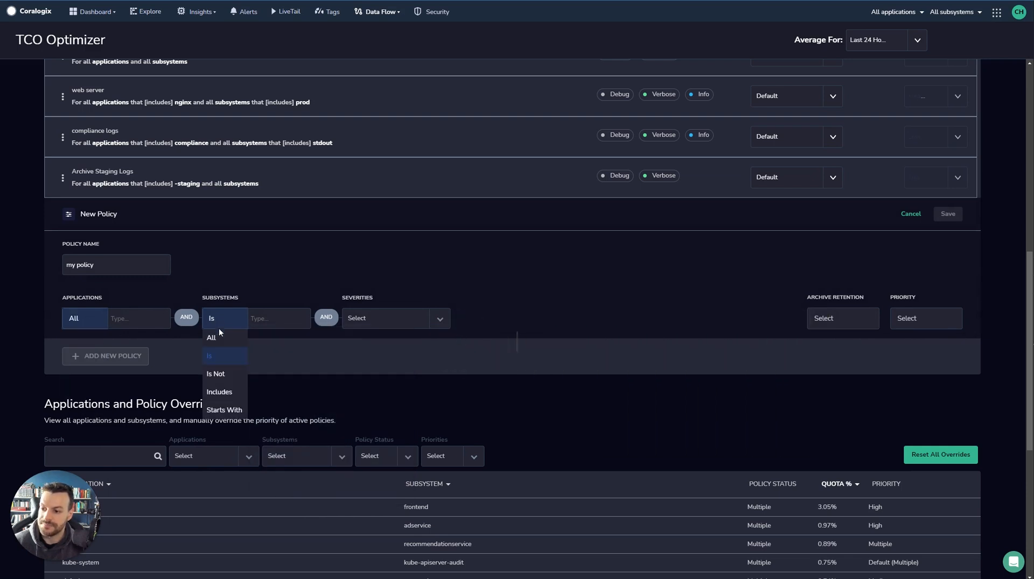
pyautogui.click(211, 337)
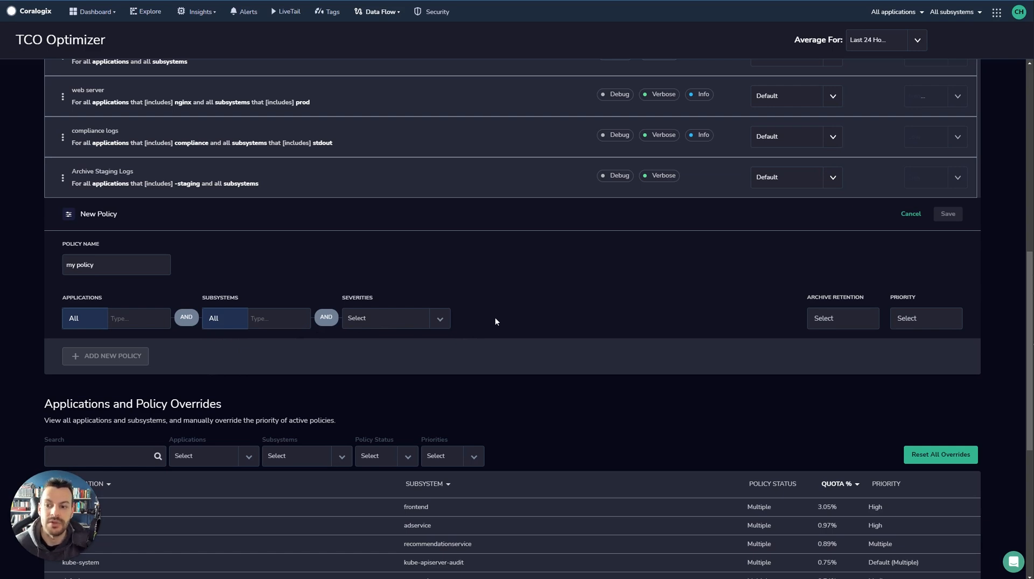
pyautogui.click(395, 319)
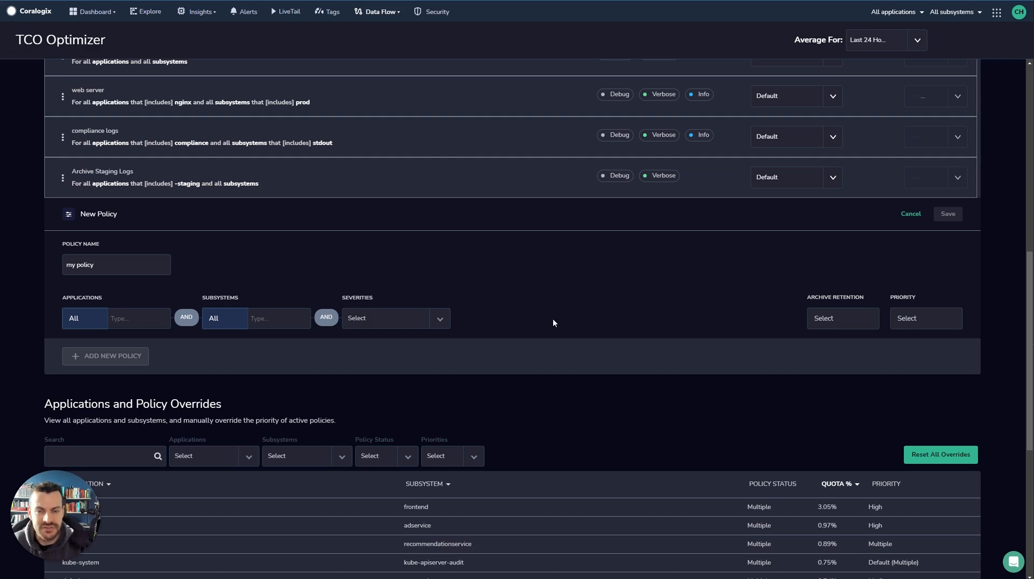
pyautogui.scroll(-3)
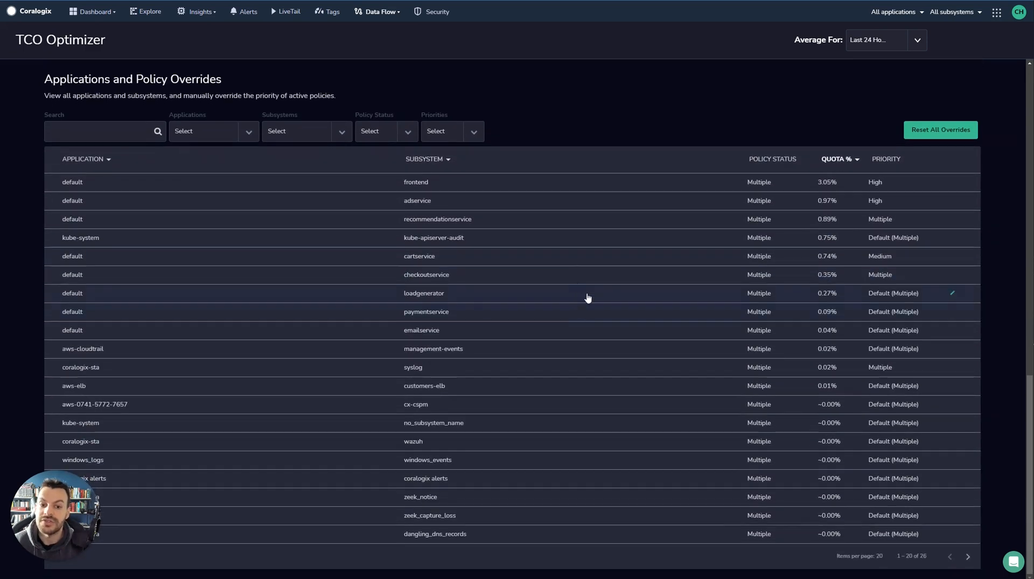
pyautogui.moveTo(740, 384)
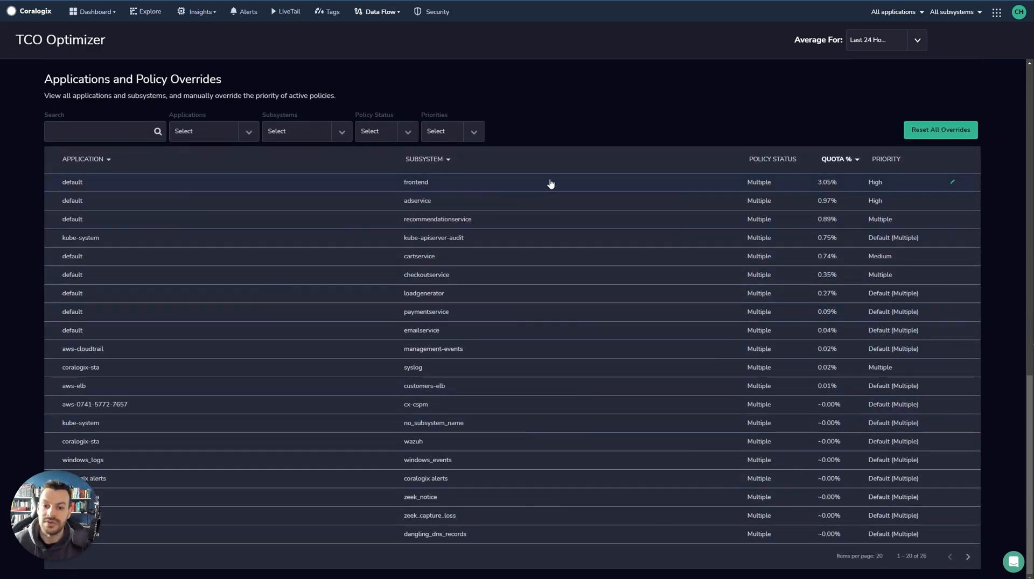
pyautogui.click(952, 182)
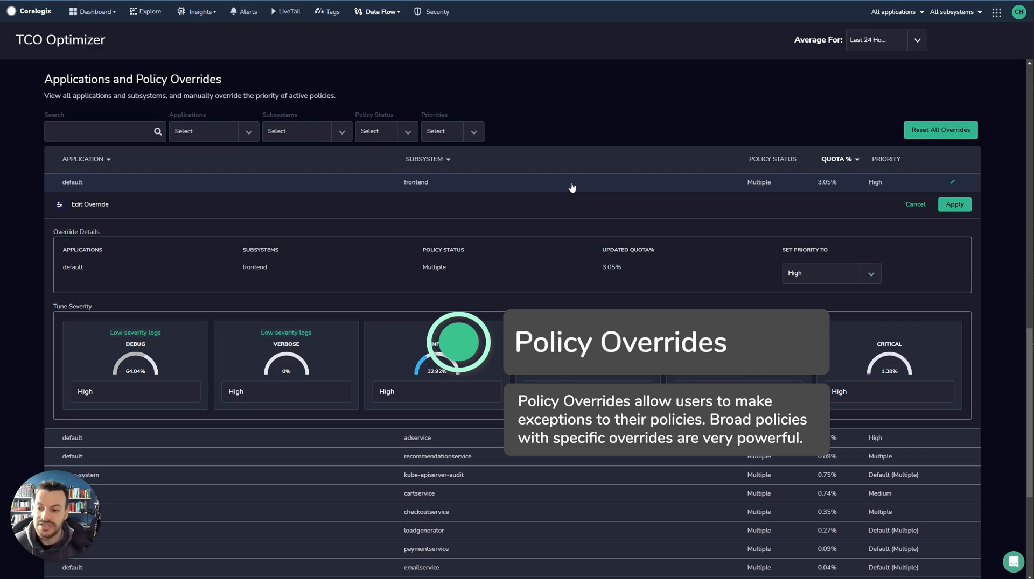
pyautogui.moveTo(396, 344)
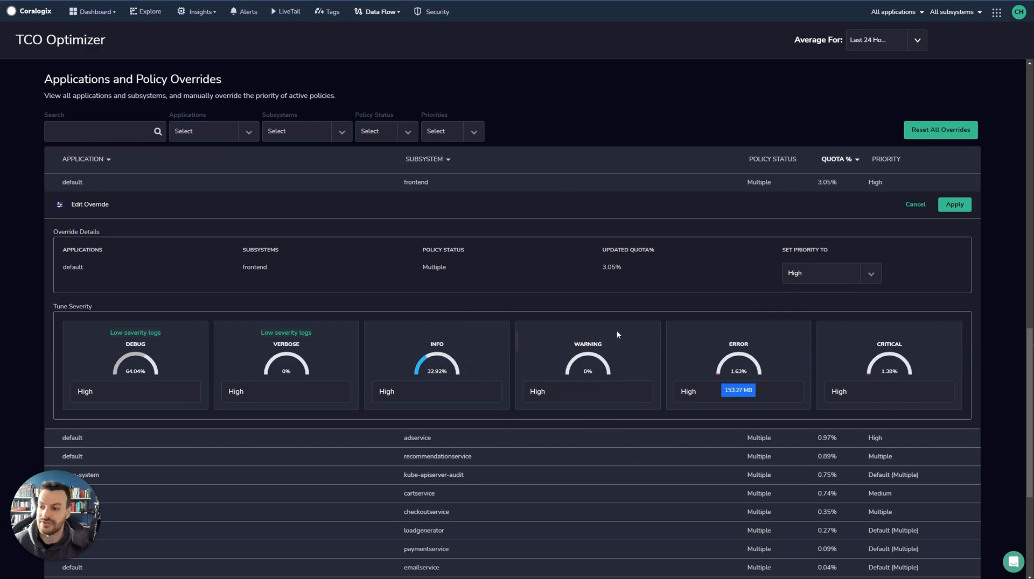
pyautogui.moveTo(389, 381)
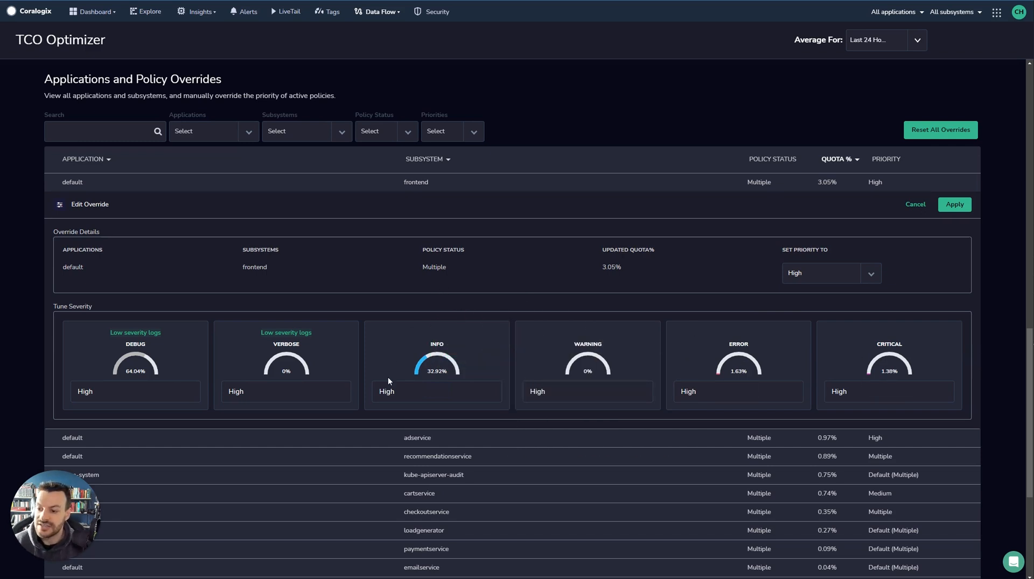
pyautogui.moveTo(207, 299)
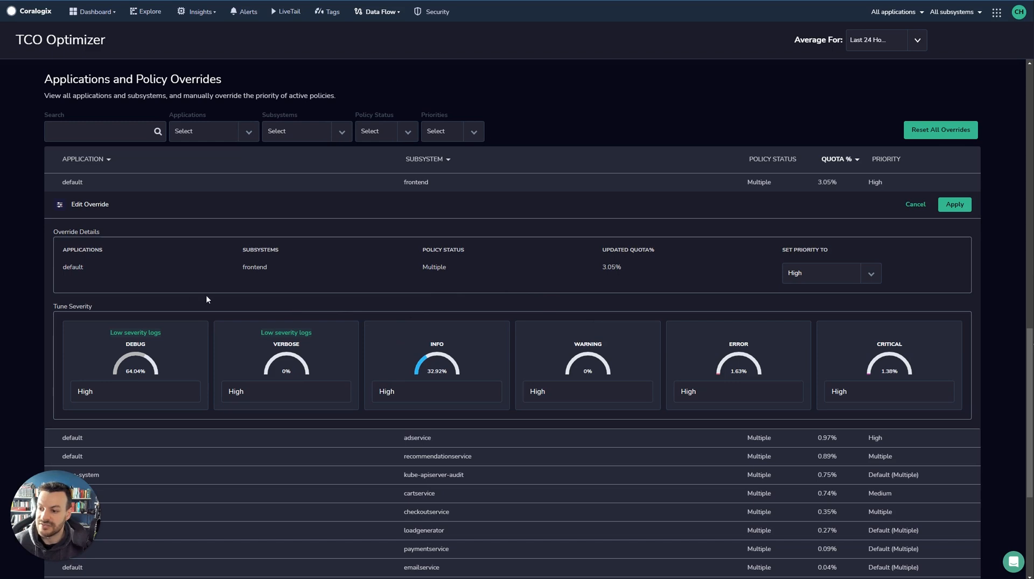
pyautogui.moveTo(497, 365)
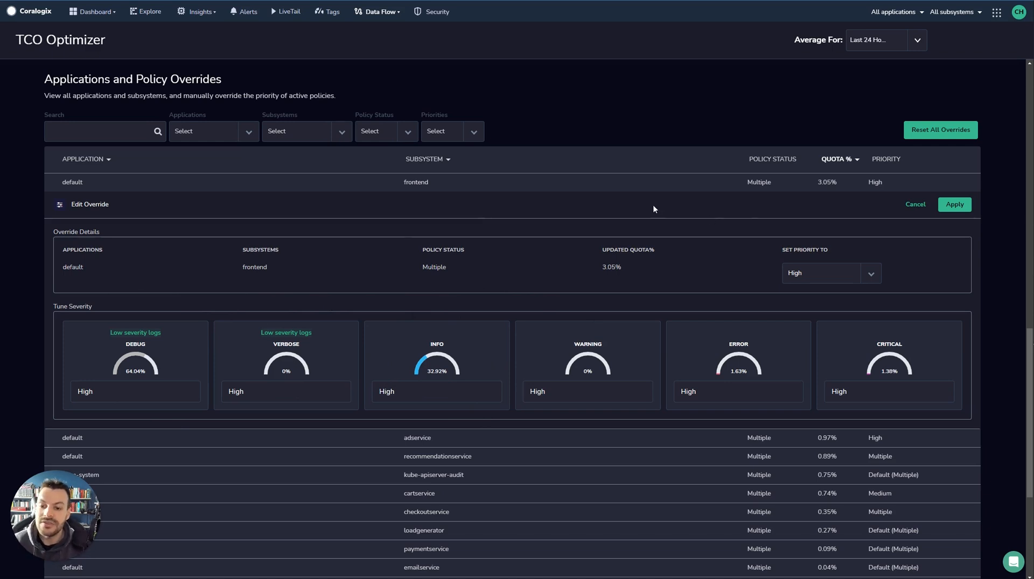
pyautogui.moveTo(835, 307)
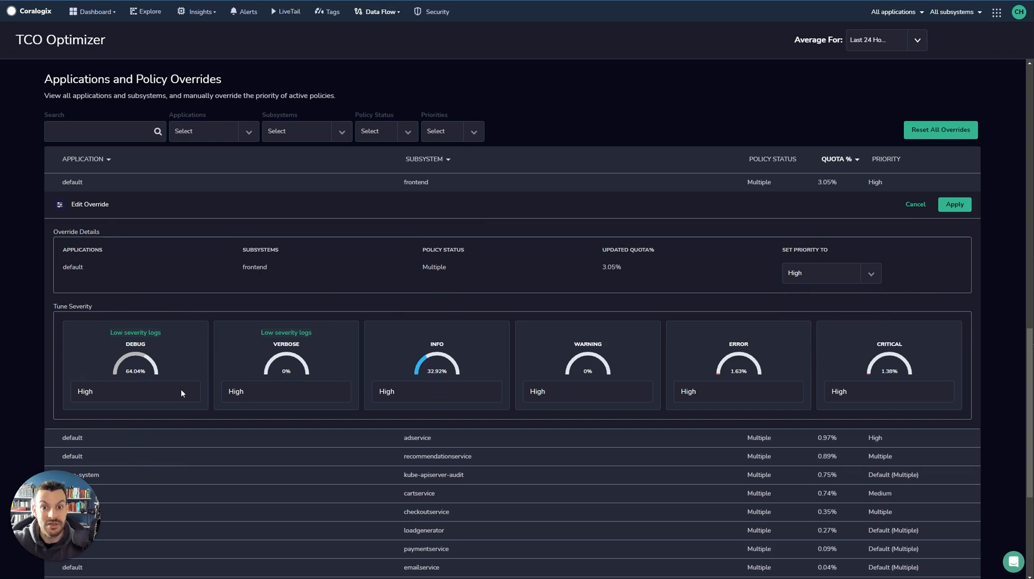
pyautogui.moveTo(168, 395)
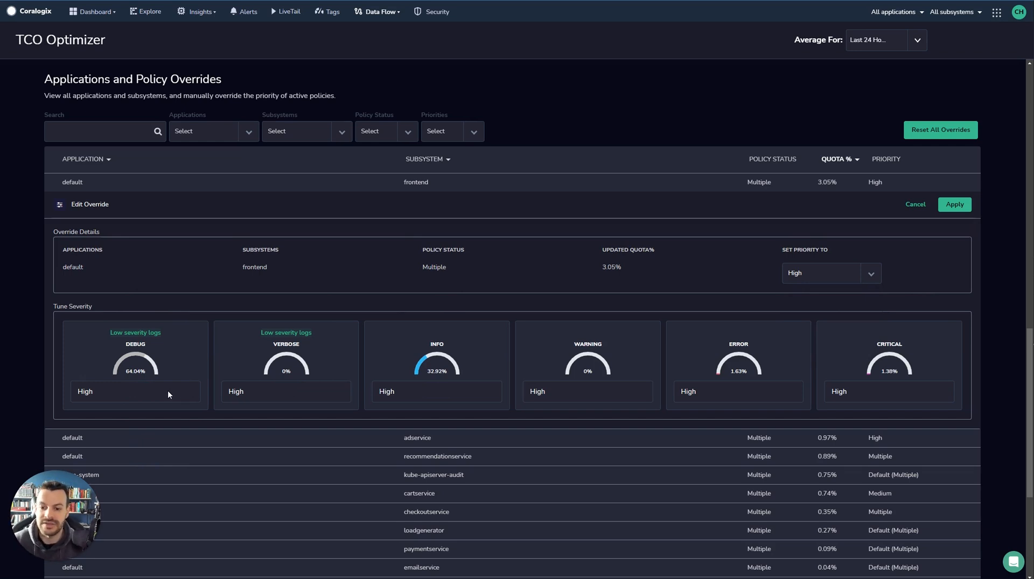
pyautogui.moveTo(765, 291)
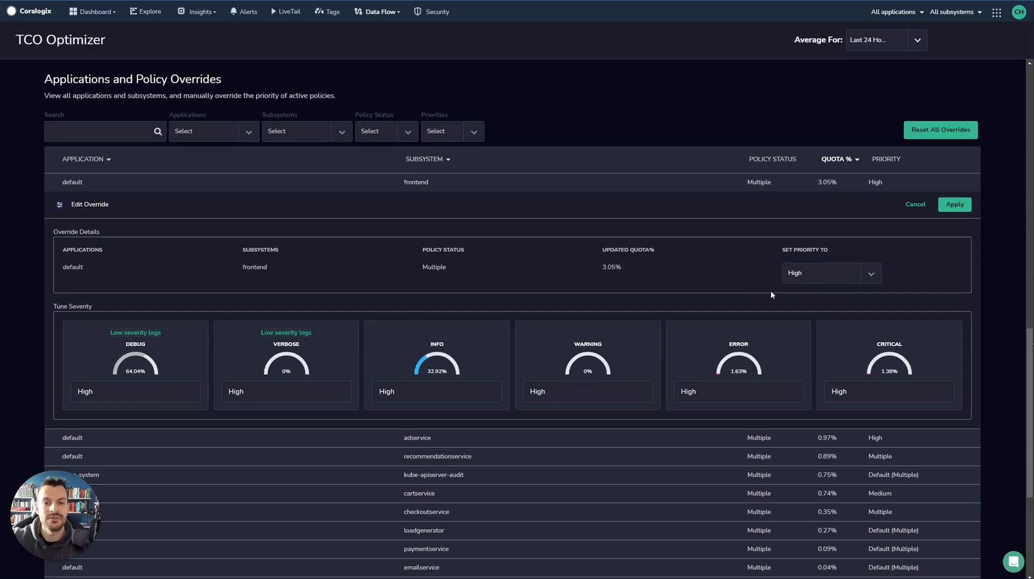
pyautogui.scroll(-3)
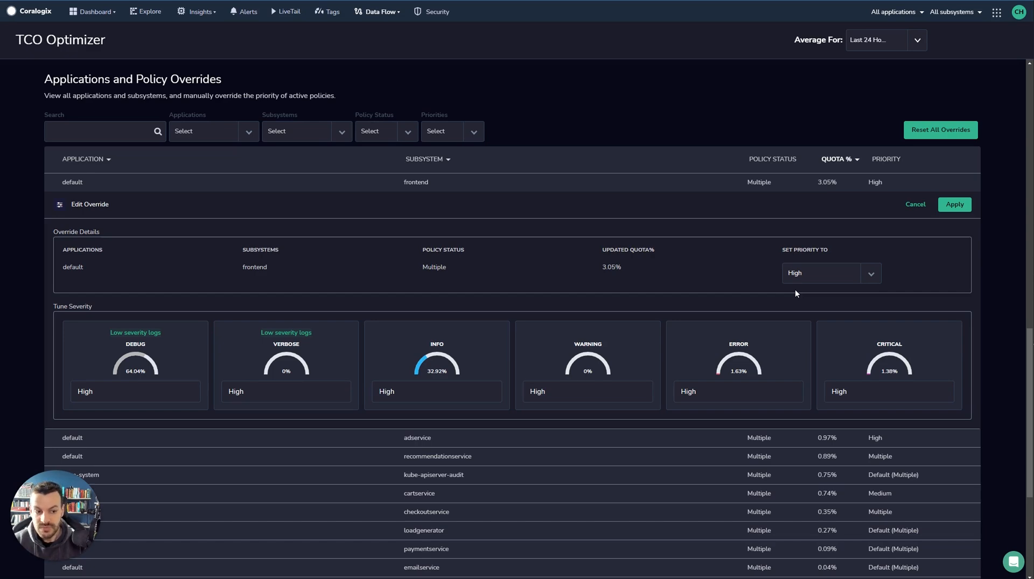
pyautogui.moveTo(792, 298)
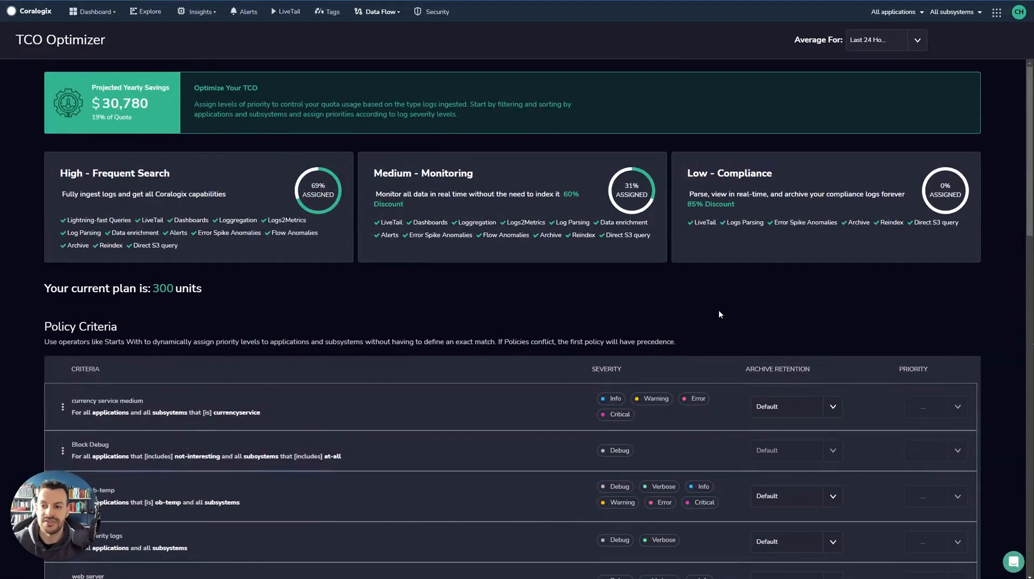
pyautogui.moveTo(729, 271)
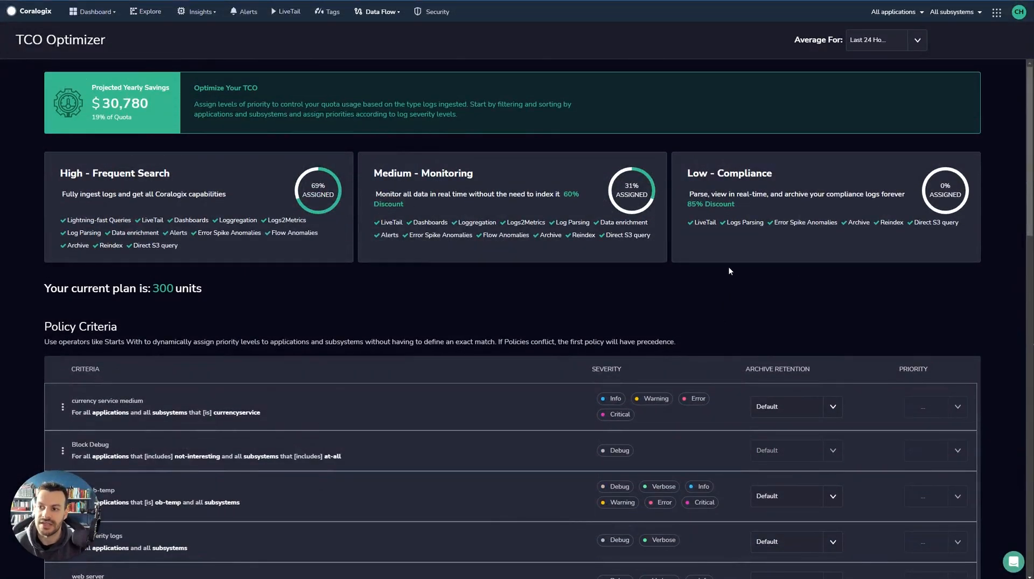
# Step: Go from TCO Optimizer to Data Flow > Setup Archive with the Short, Intermediate and Long retention tags
pyautogui.click(377, 11)
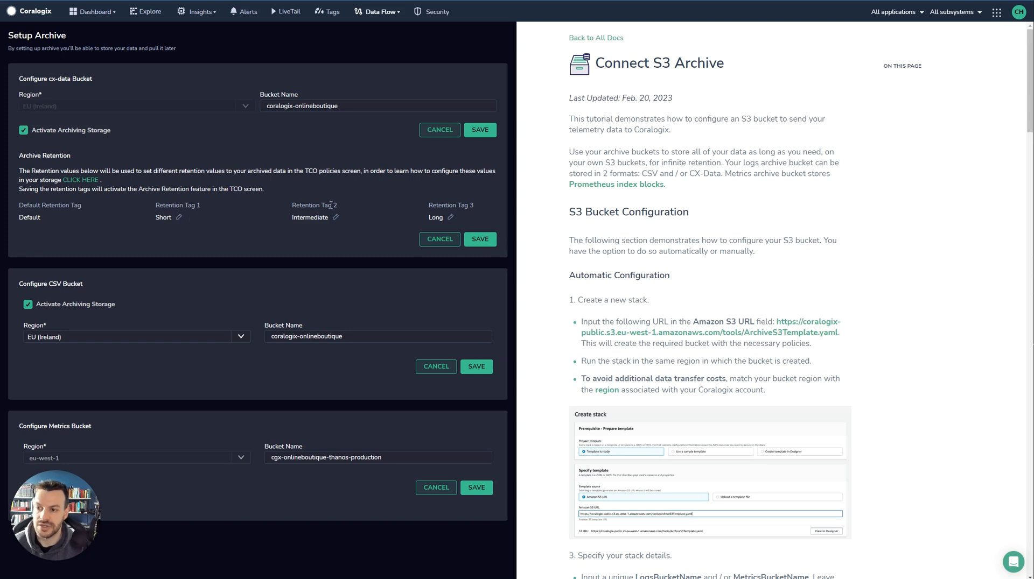
pyautogui.moveTo(365, 239)
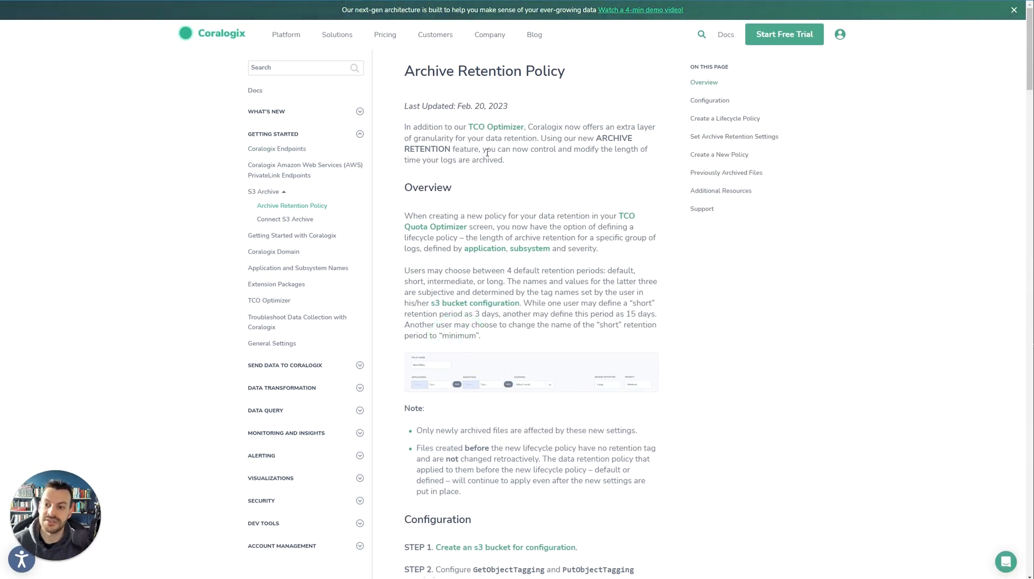
# Step: Read through the Overview and Configuration sections of the Archive Retention Policy article
pyautogui.scroll(-3)
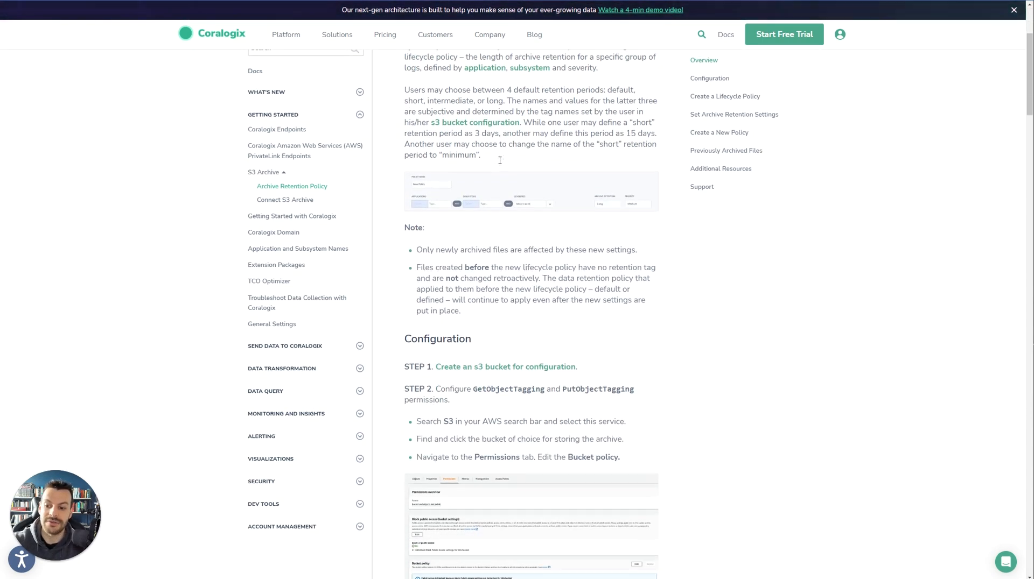
pyautogui.scroll(-3)
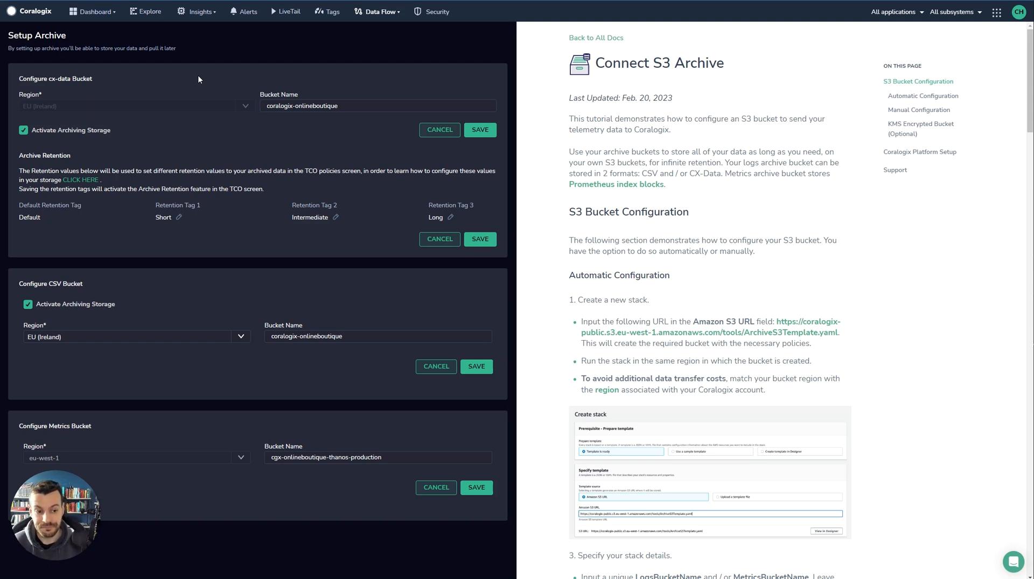
pyautogui.moveTo(223, 84)
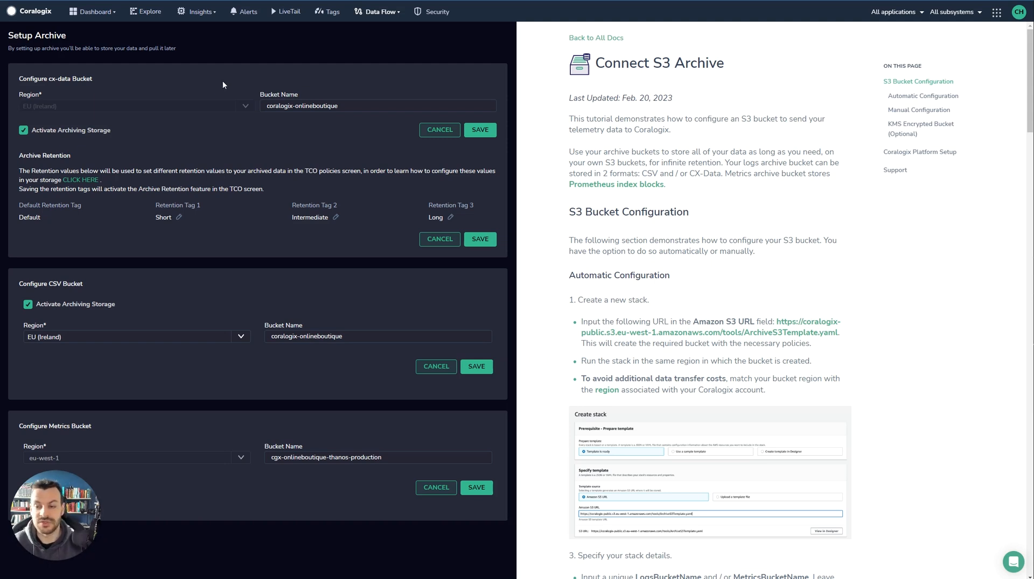
pyautogui.moveTo(643, 21)
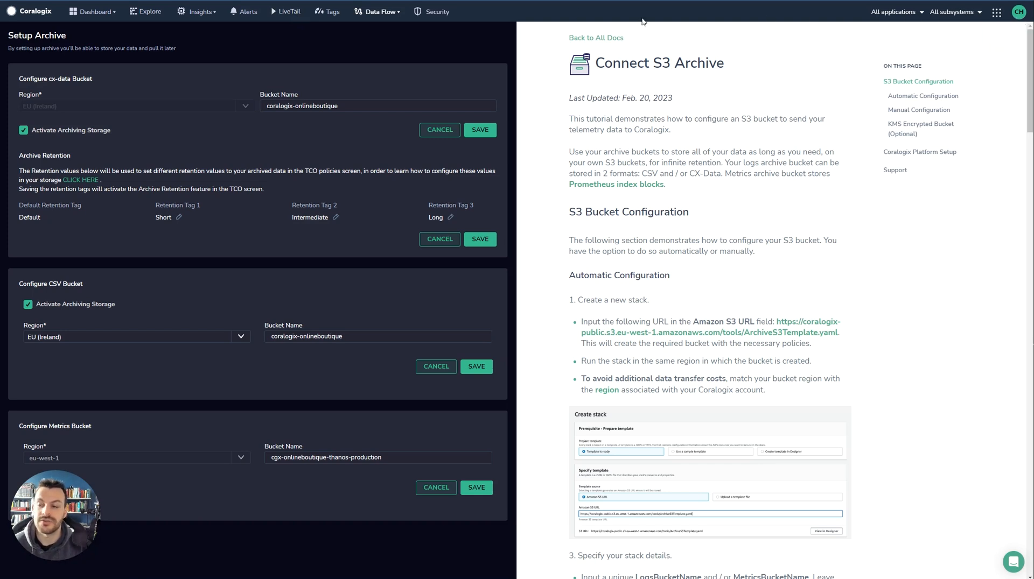
# Step: Reach Settings > Subscriptions > Data Usage showing this month's sent GB and counted units
pyautogui.click(377, 11)
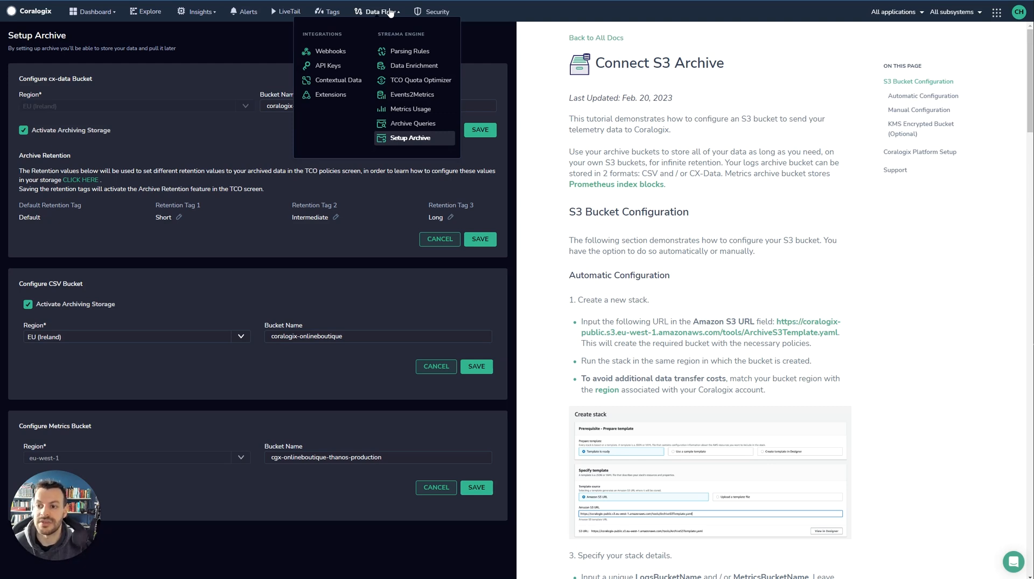
pyautogui.click(1018, 11)
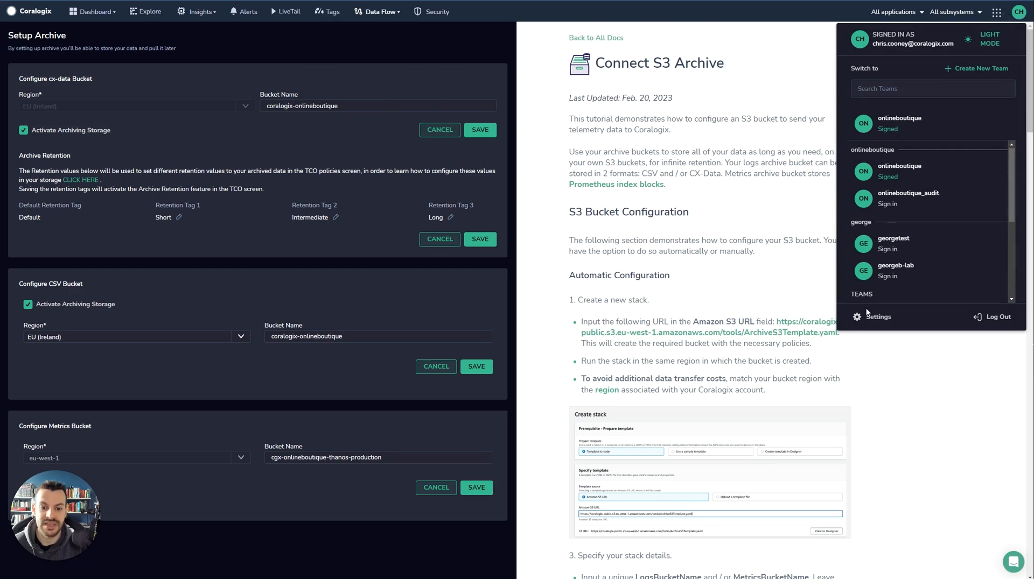
pyautogui.click(878, 316)
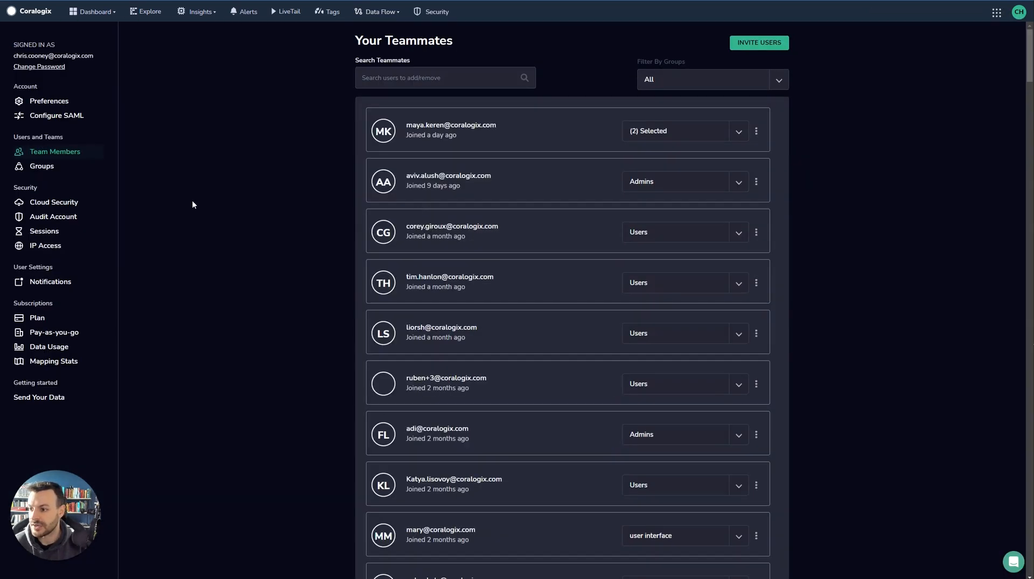
pyautogui.click(48, 348)
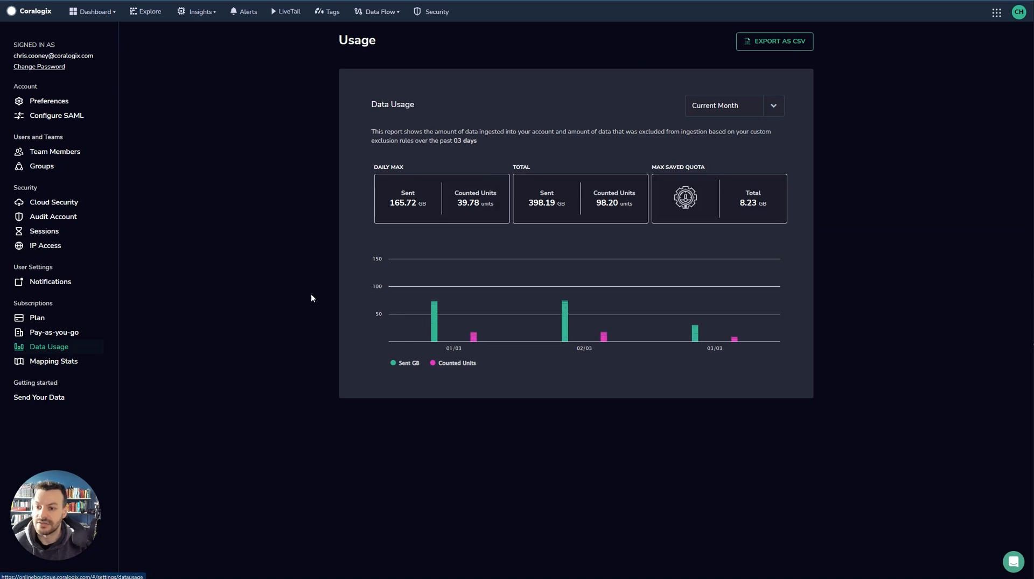